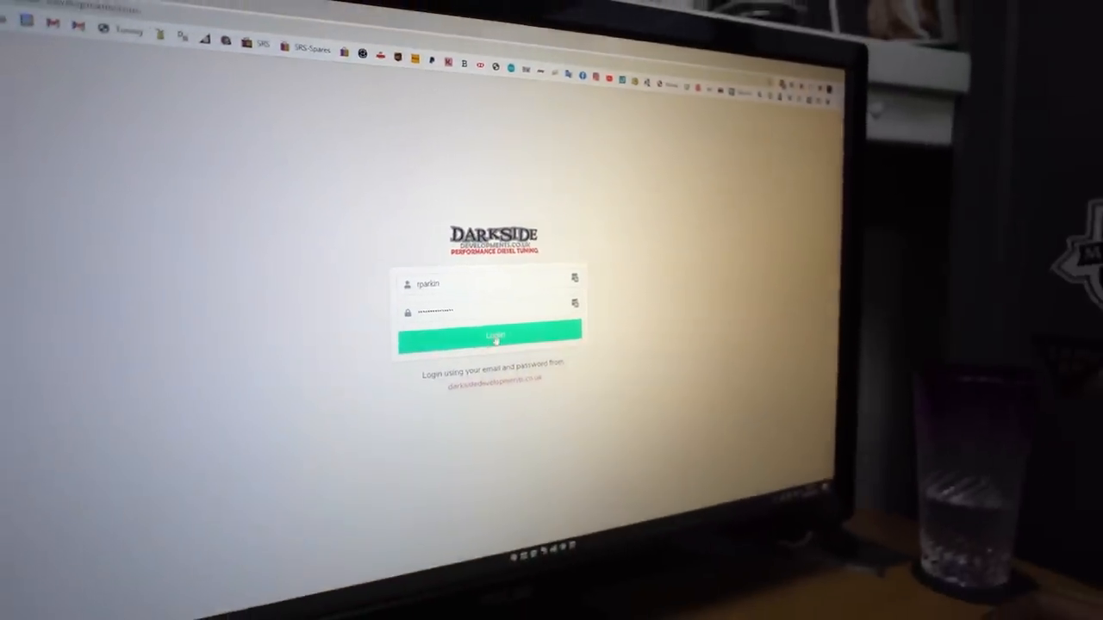
Step: Log in to the portal and answer Yes to having purchased a remote tune
left_click(493, 335)
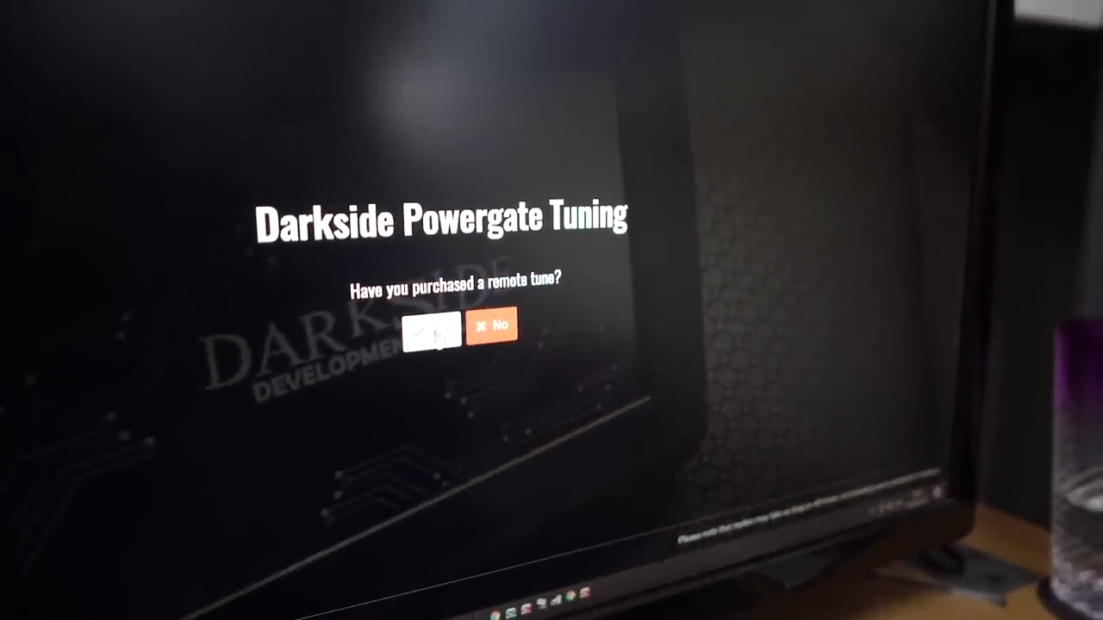
left_click(428, 334)
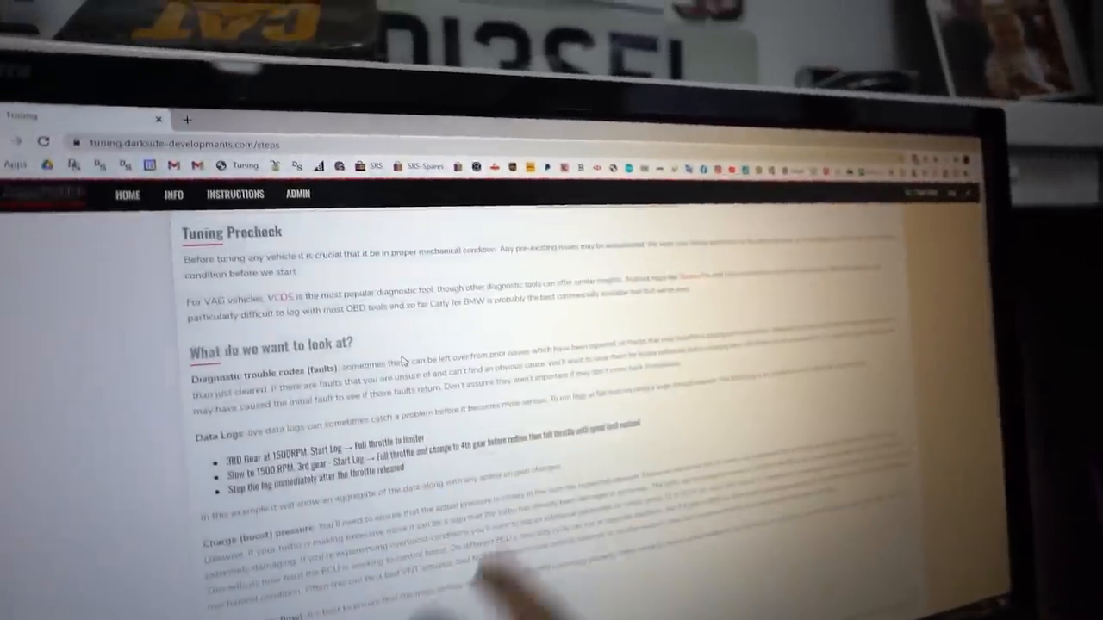
Step: Scroll down the Tuning Precheck guidance to the injector and DPF back-pressure sections
scroll("down", 3)
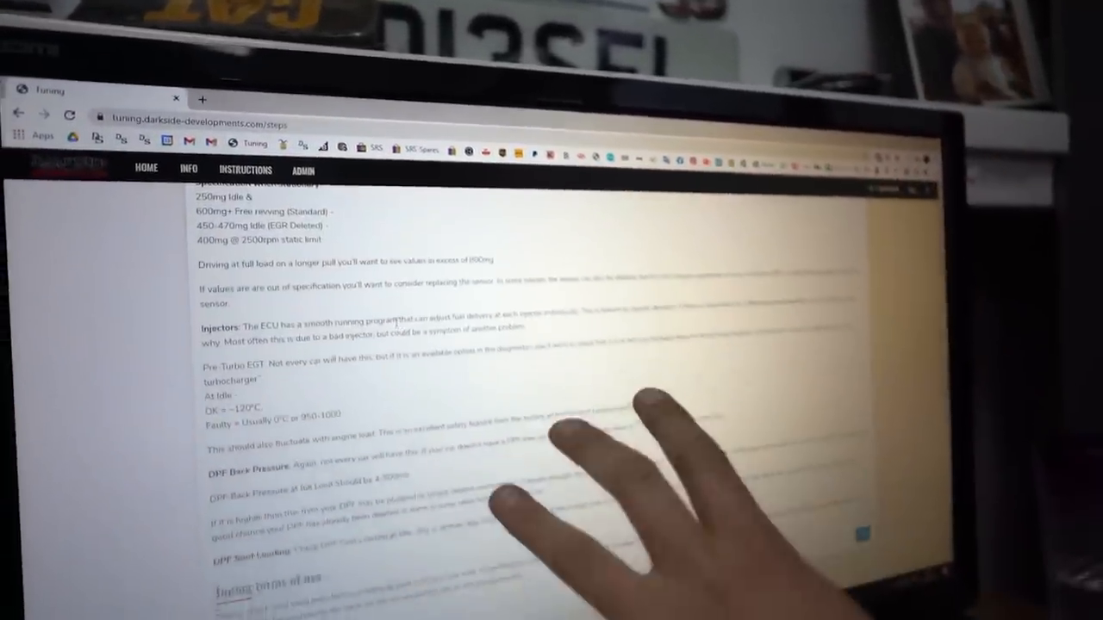